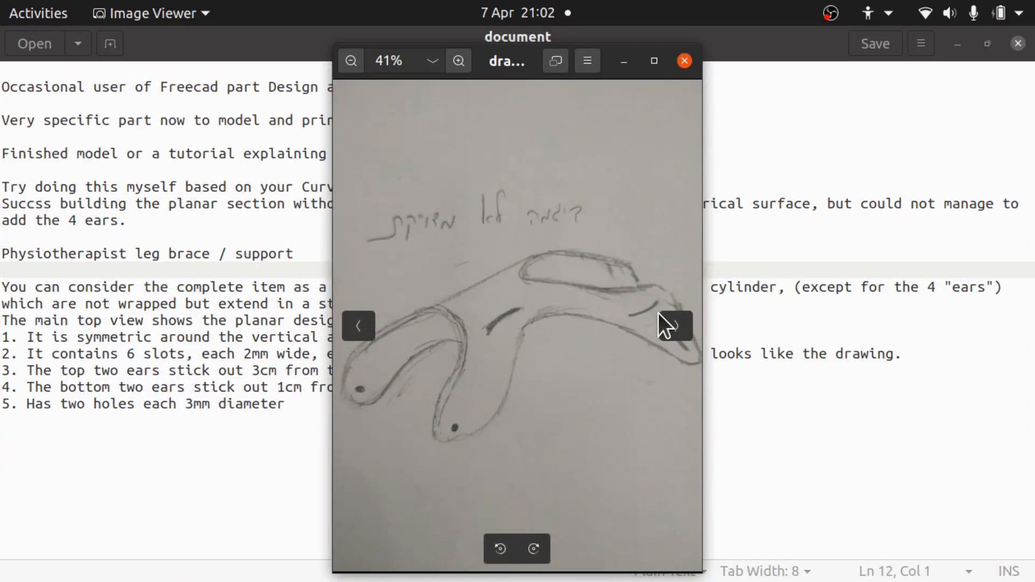
- Advance past the orange brace photo to planar_view.jpg and begin enlarging the window
left_click(674, 326)
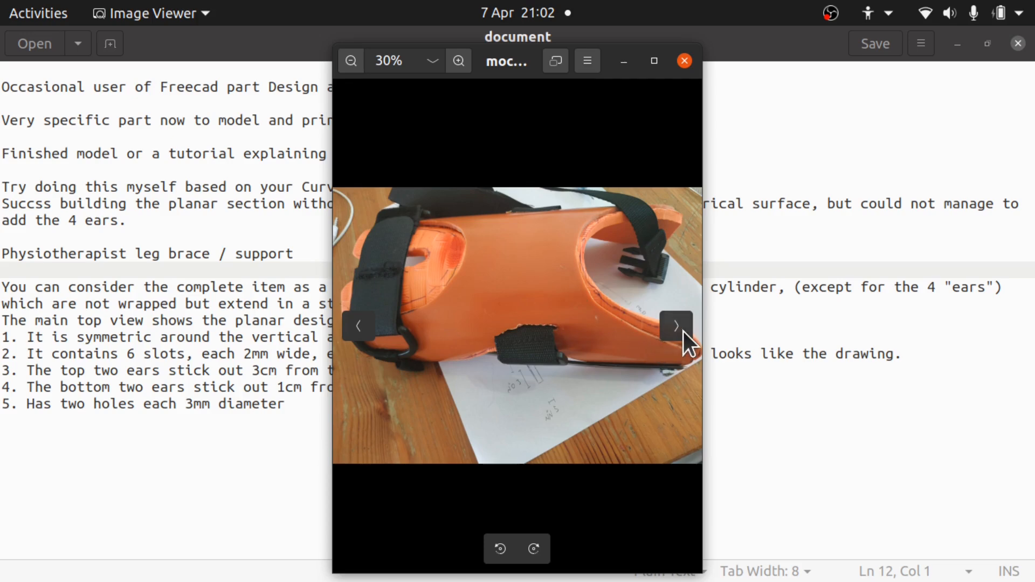
left_click(676, 326)
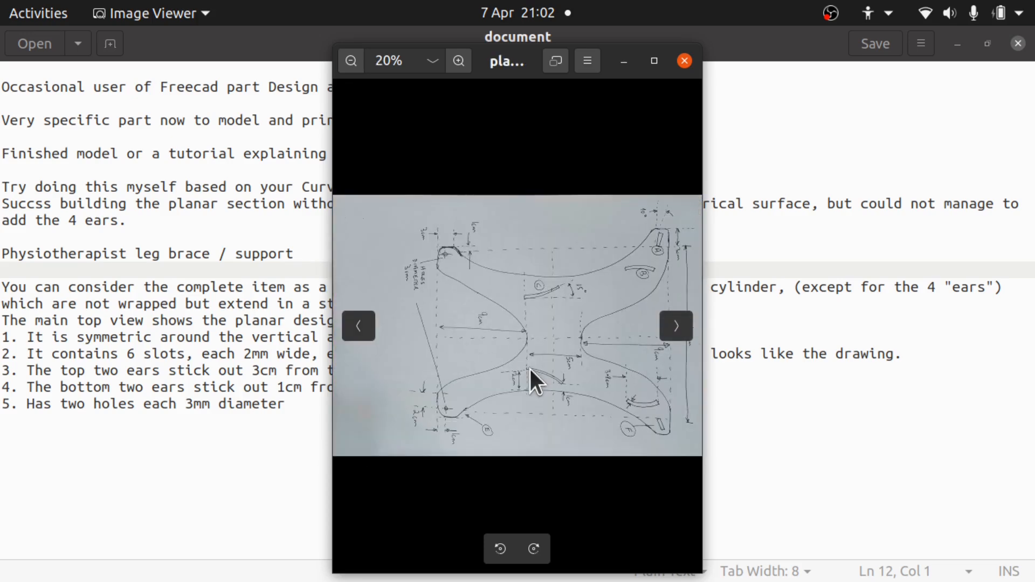
mouse_move(340, 182)
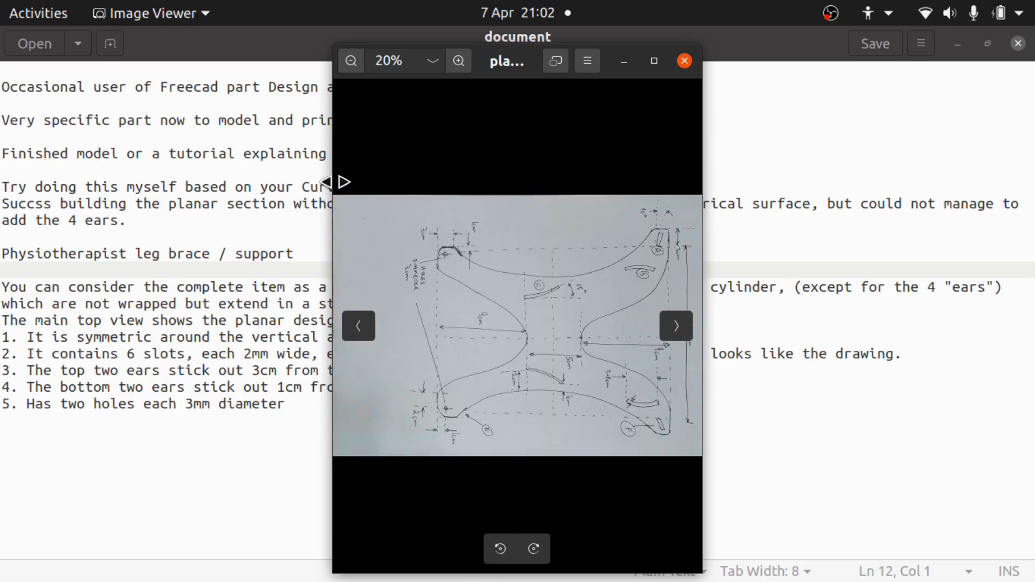
left_click(459, 61)
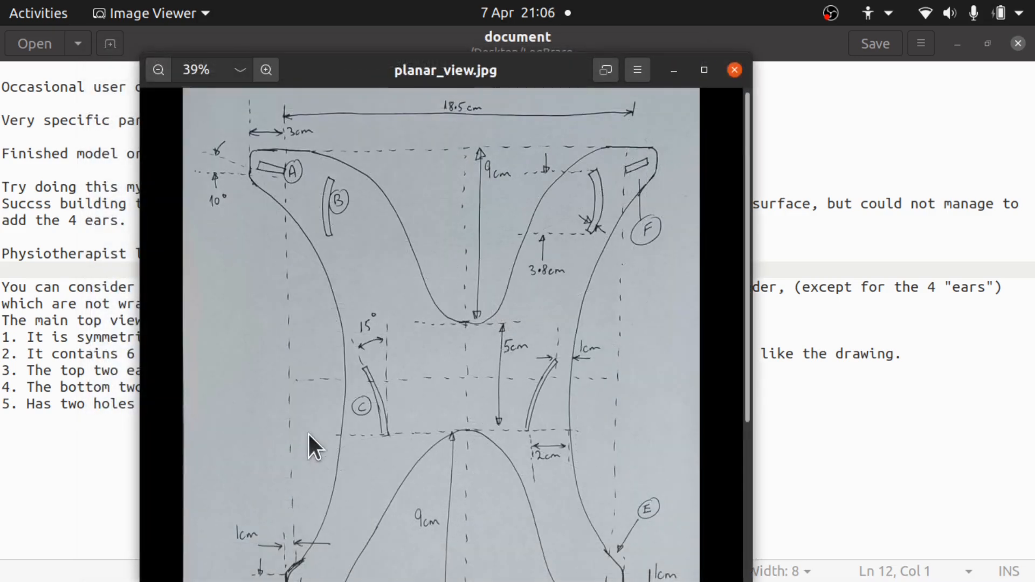
mouse_move(264, 382)
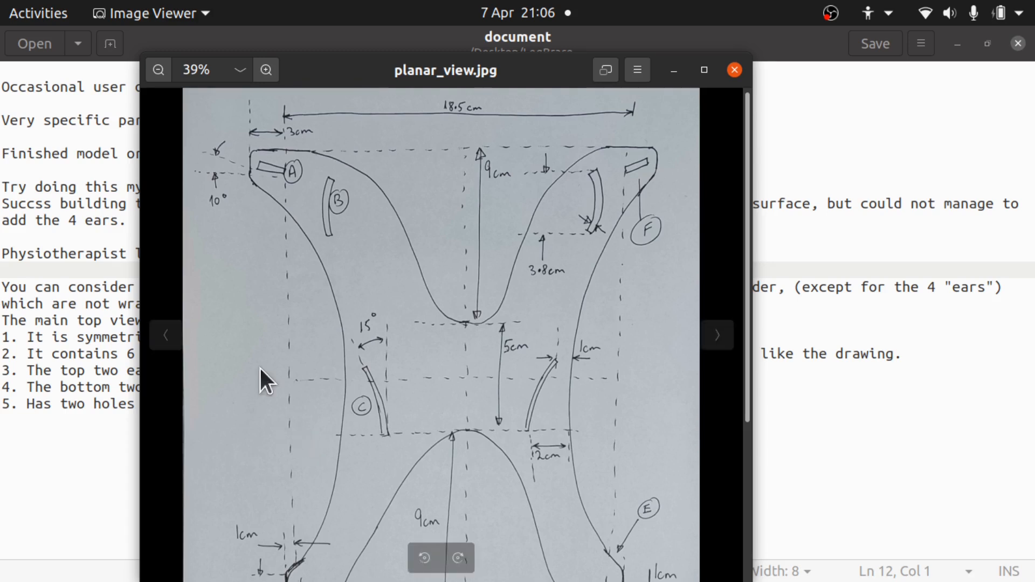
mouse_move(487, 433)
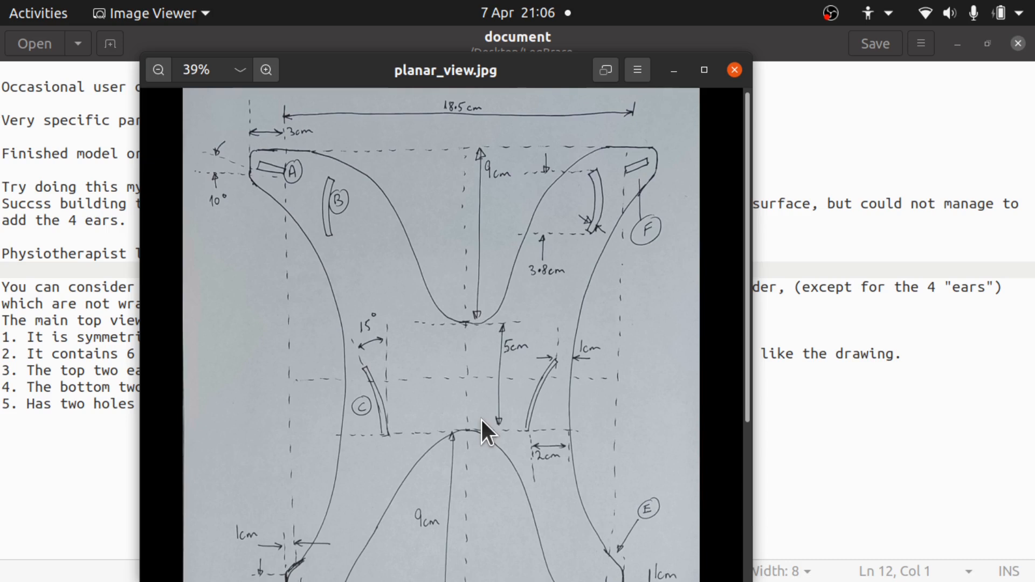
mouse_move(583, 398)
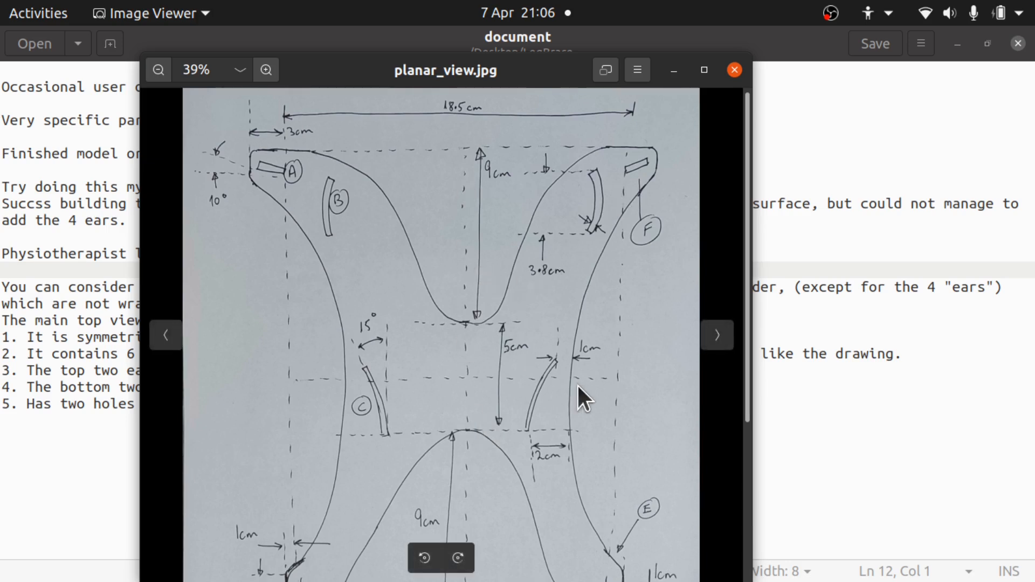
mouse_move(311, 403)
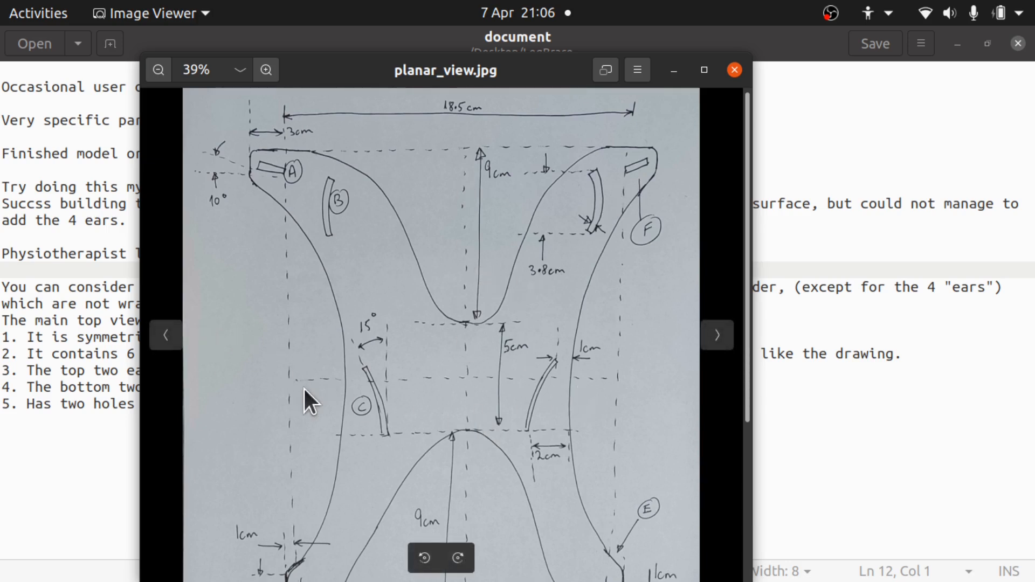
mouse_move(472, 267)
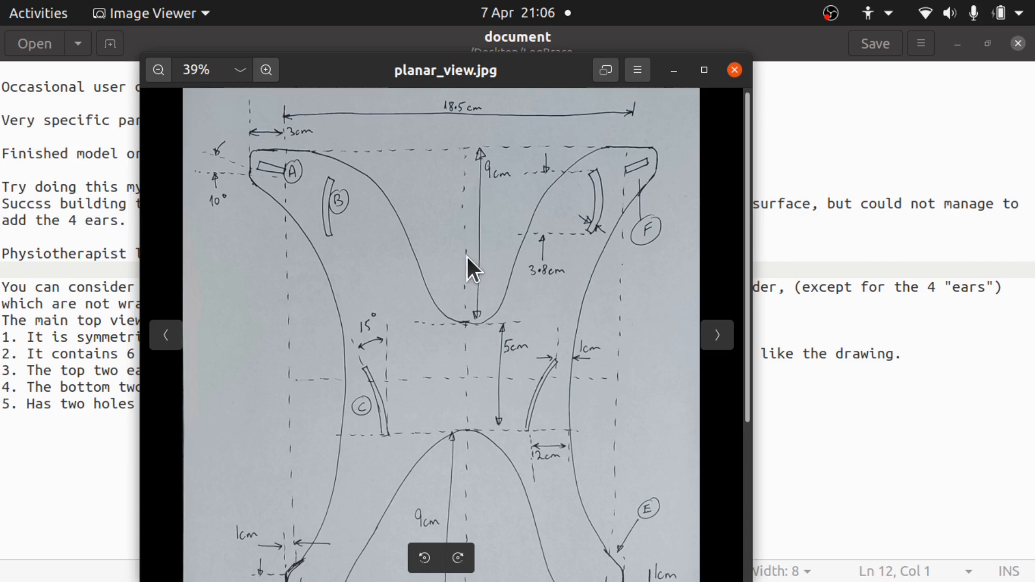
mouse_move(519, 415)
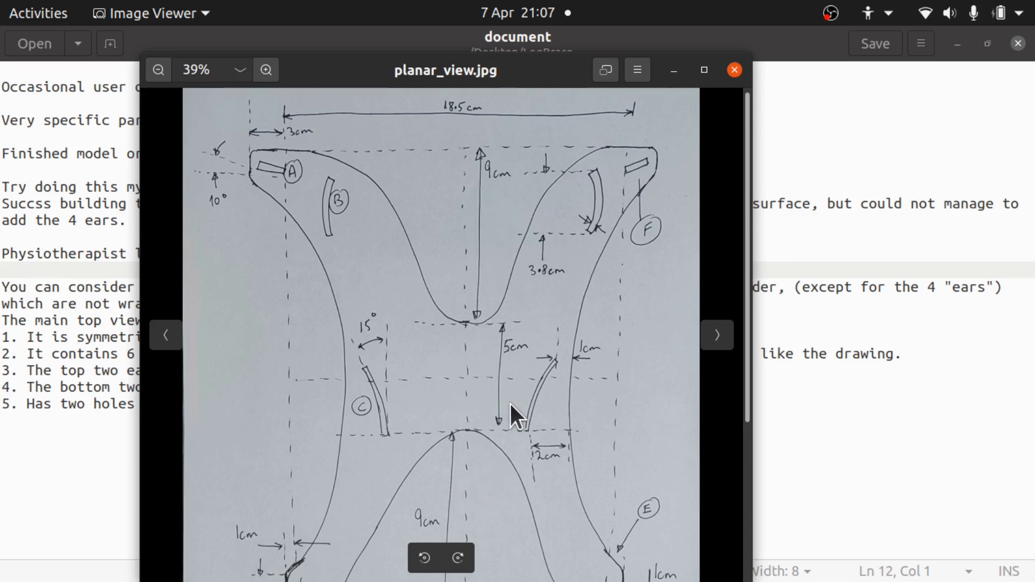
mouse_move(310, 446)
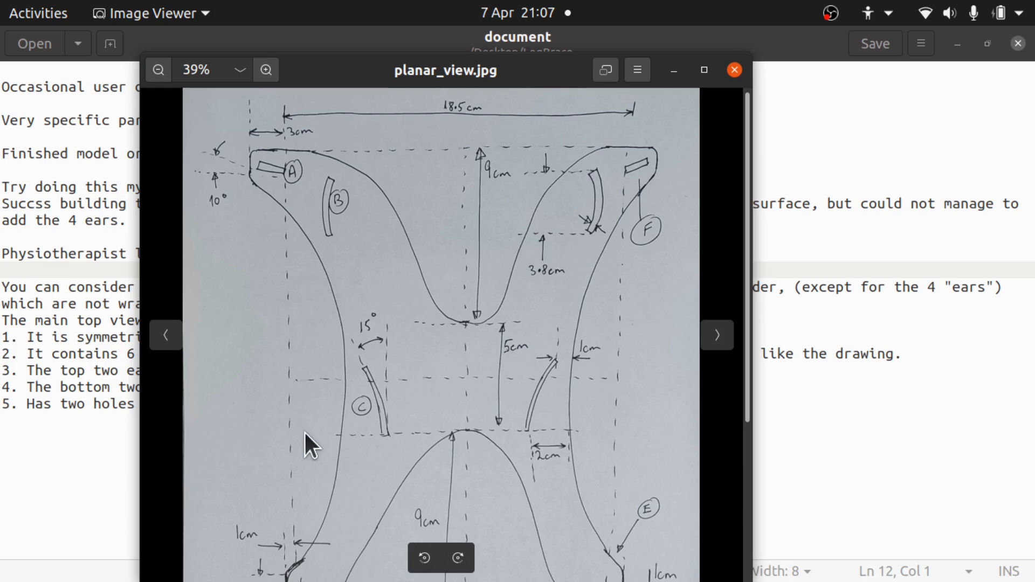
mouse_move(441, 376)
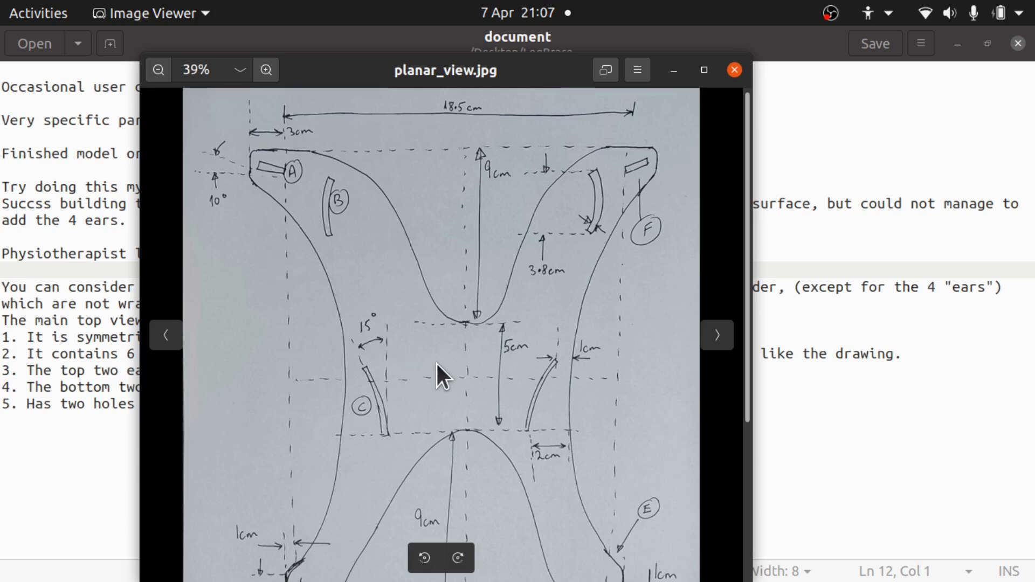
mouse_move(531, 393)
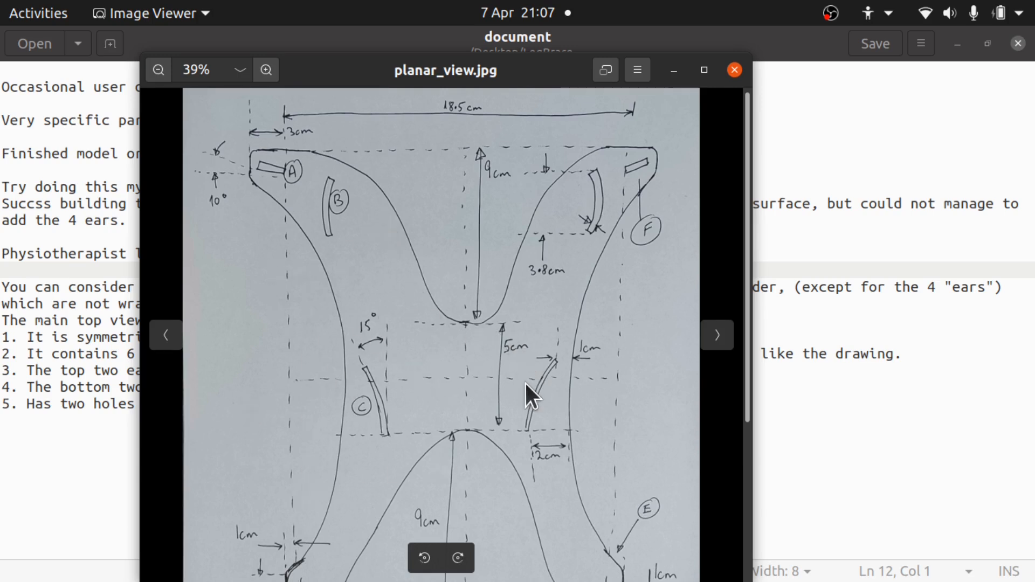
mouse_move(412, 369)
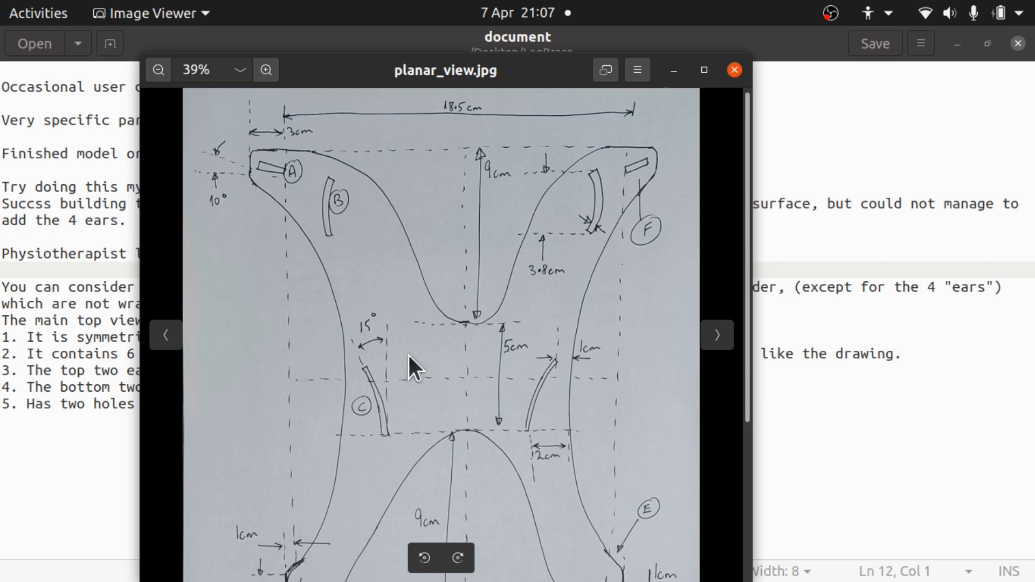
mouse_move(551, 438)
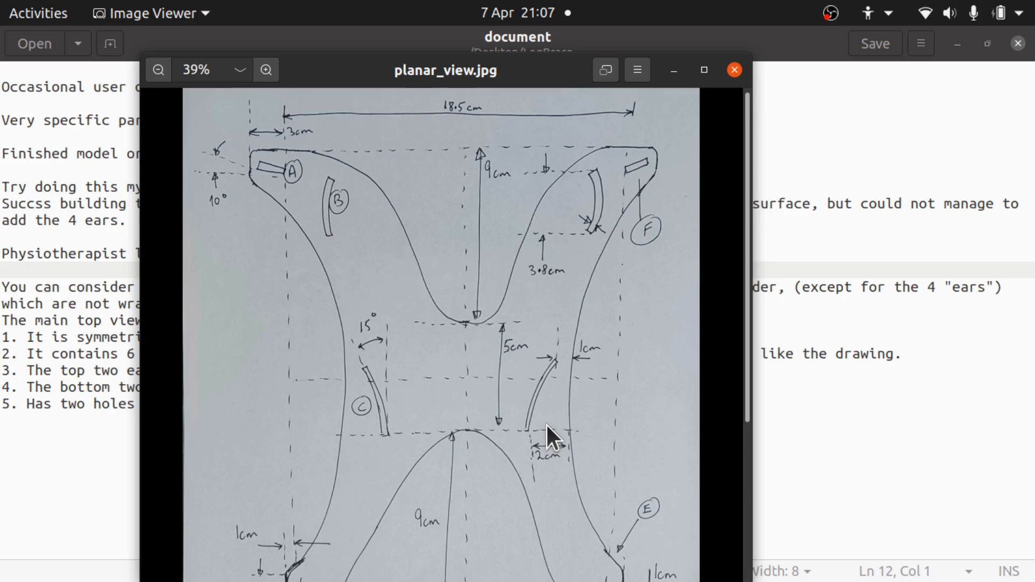
- Zoom out so the whole planar drawing fits, including the 3 cm bottom holes
left_click(158, 70)
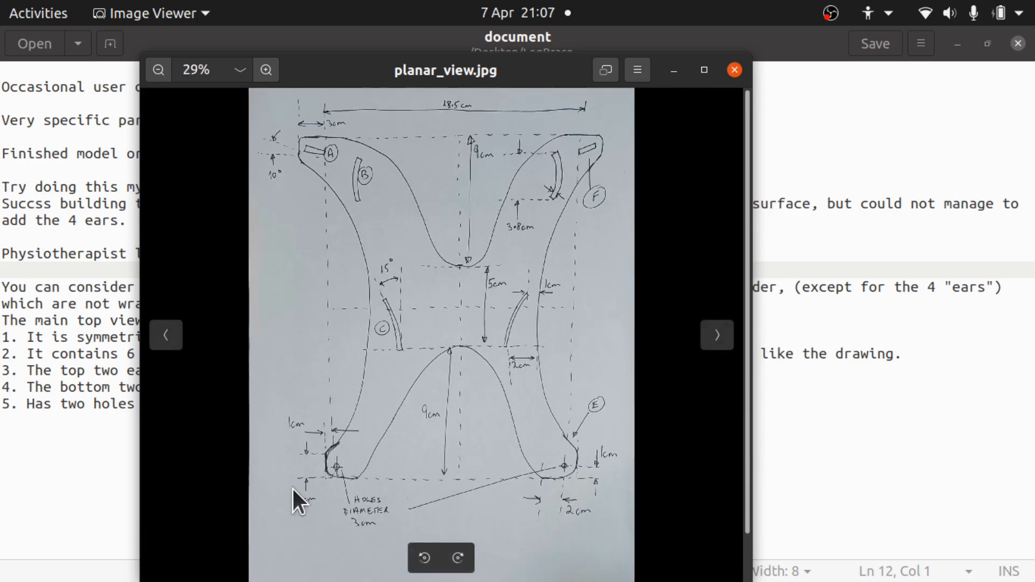
- Set the planar drawing zoom to about 35%, then bring the FreeCAD test2 model forward
left_click(265, 70)
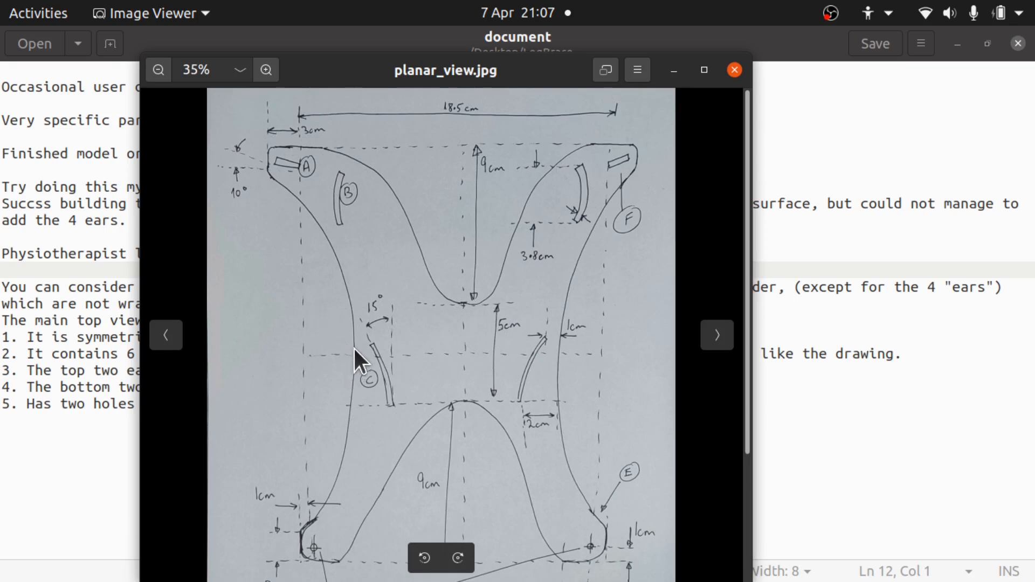
mouse_move(305, 370)
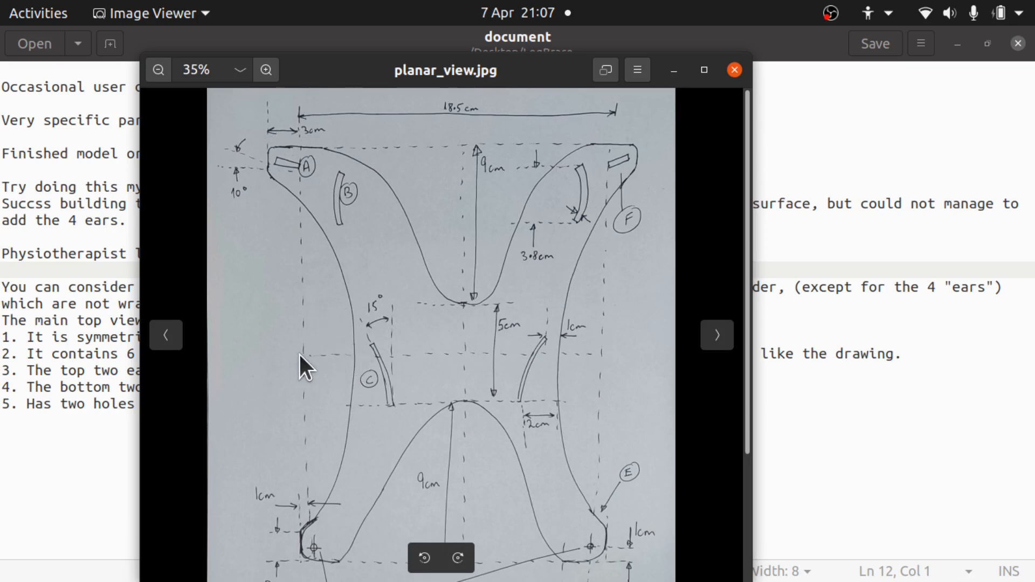
mouse_move(294, 159)
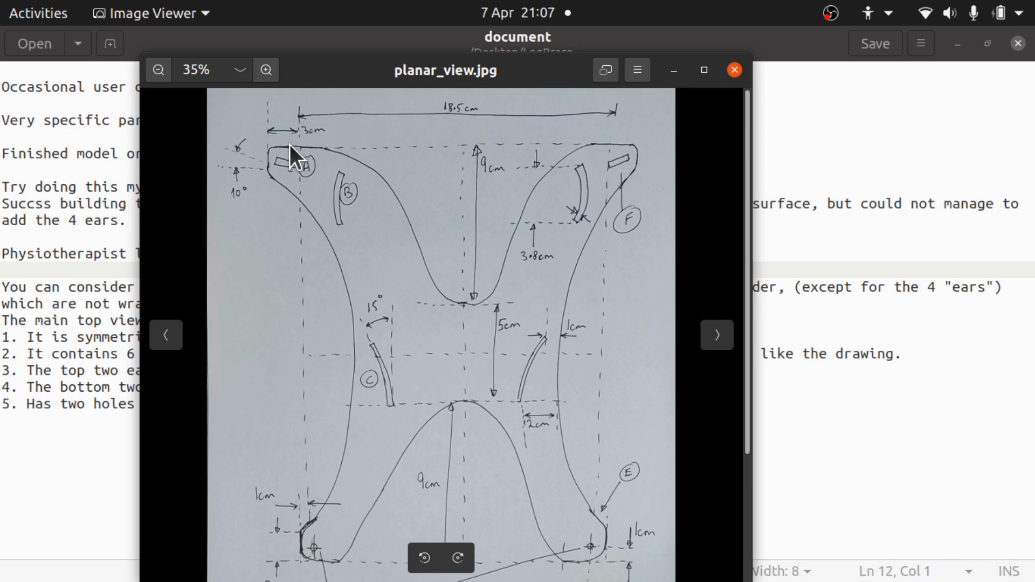
mouse_move(322, 367)
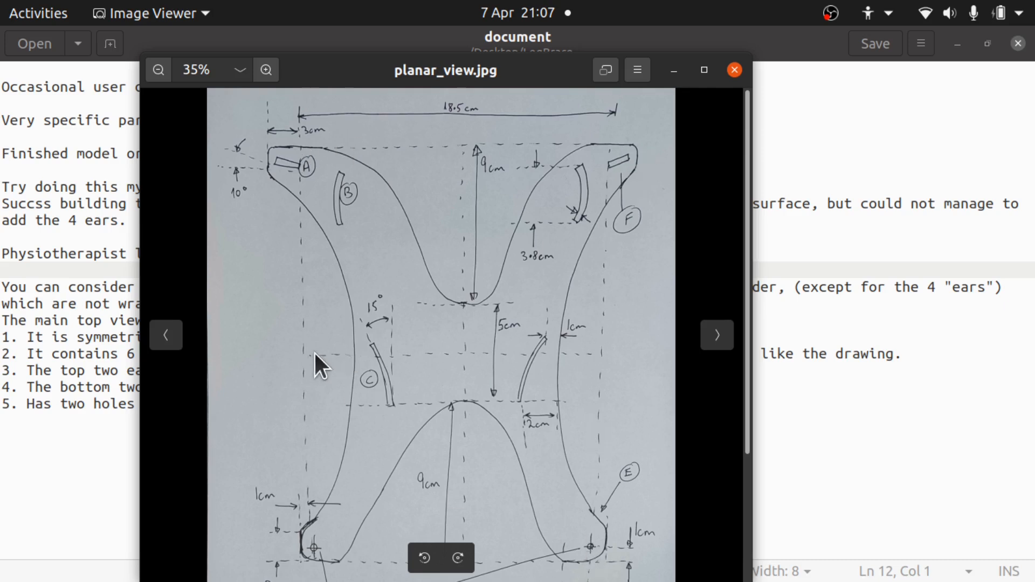
mouse_move(359, 370)
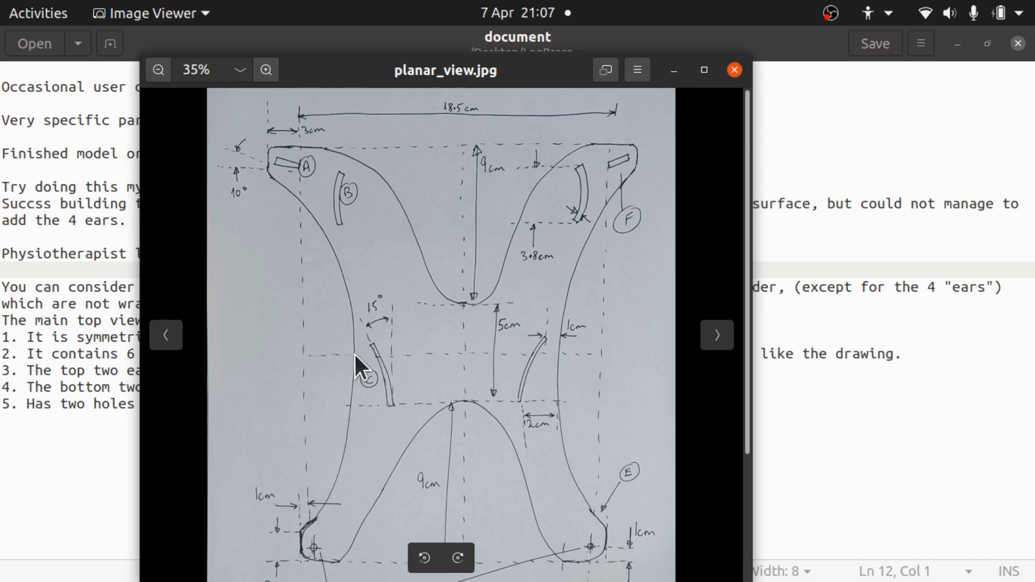
mouse_move(410, 413)
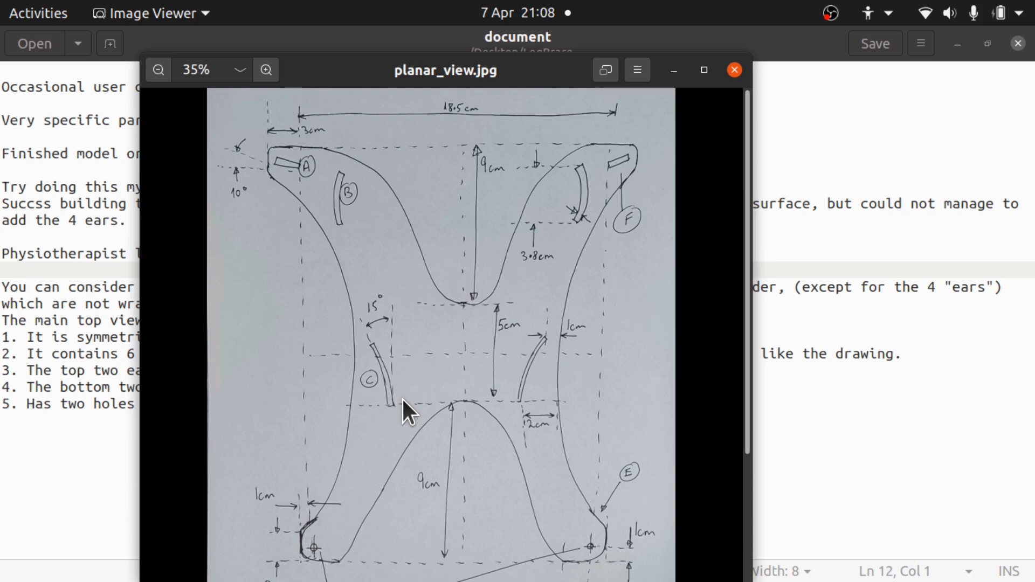
mouse_move(340, 366)
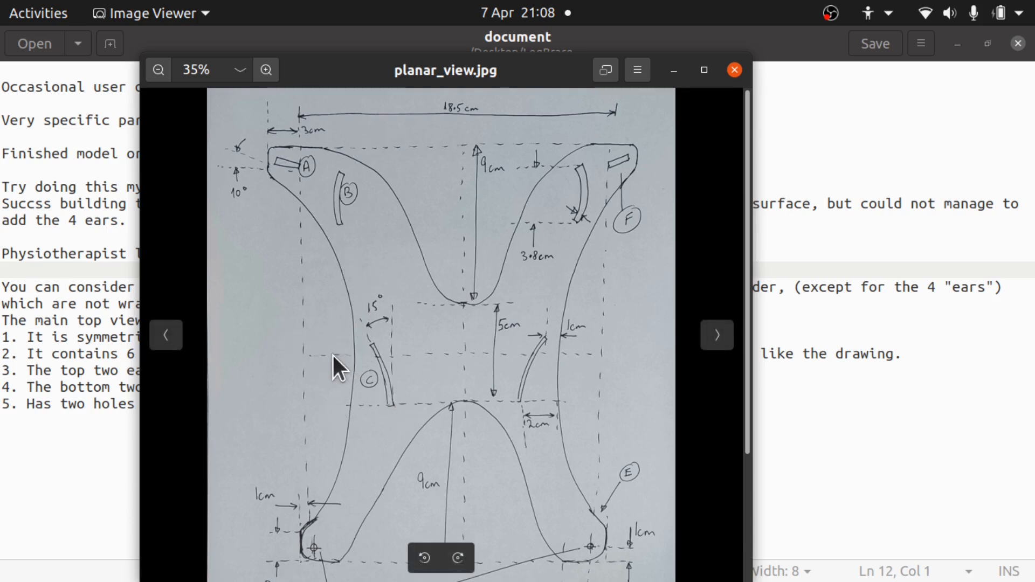
mouse_move(567, 370)
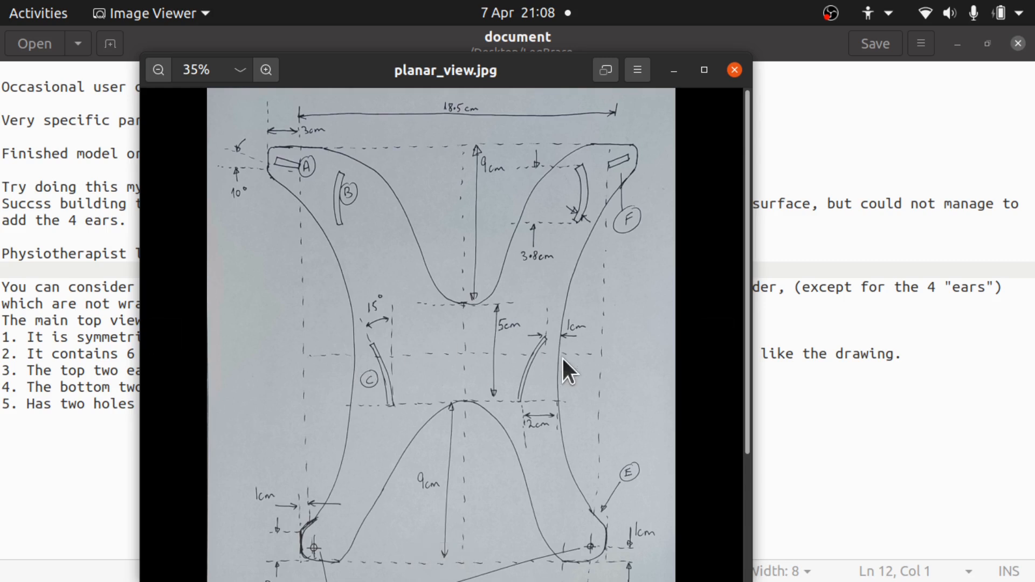
mouse_move(450, 361)
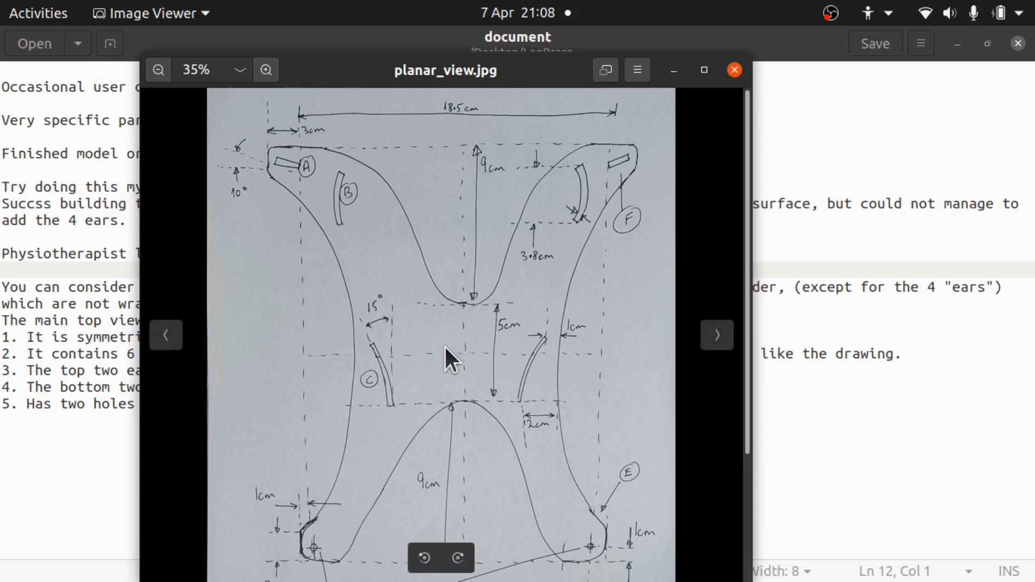
mouse_move(481, 389)
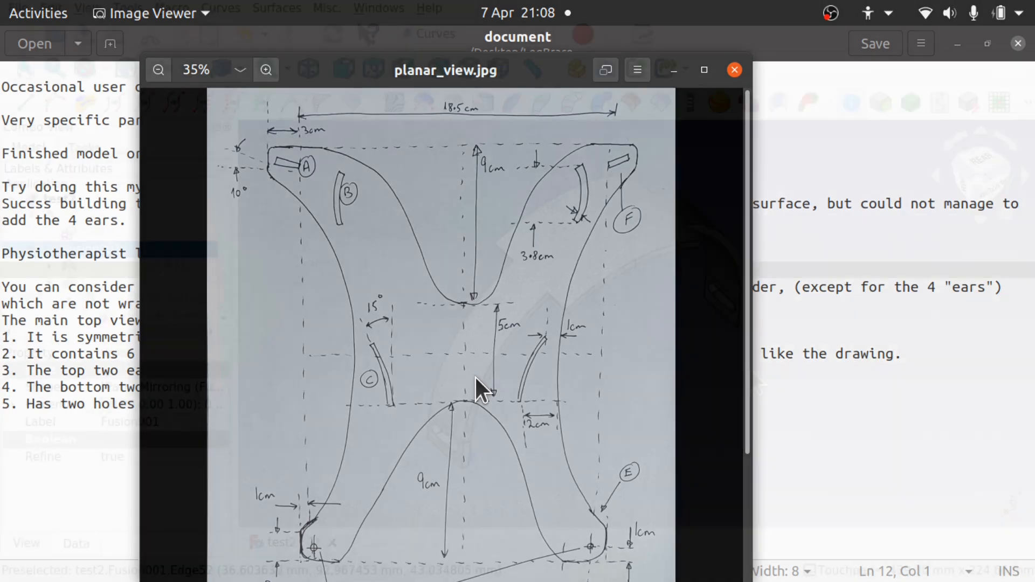
left_click(733, 71)
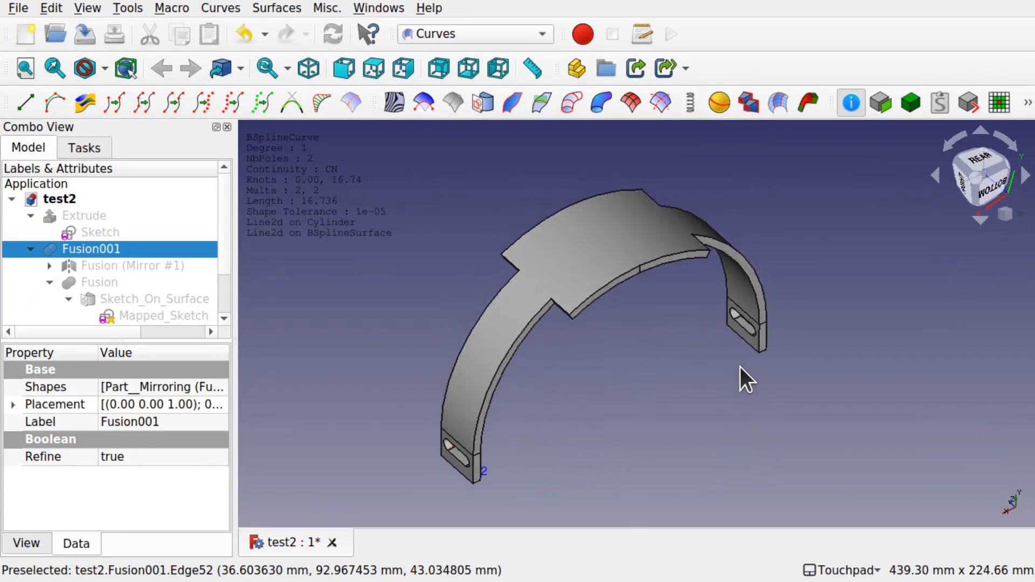